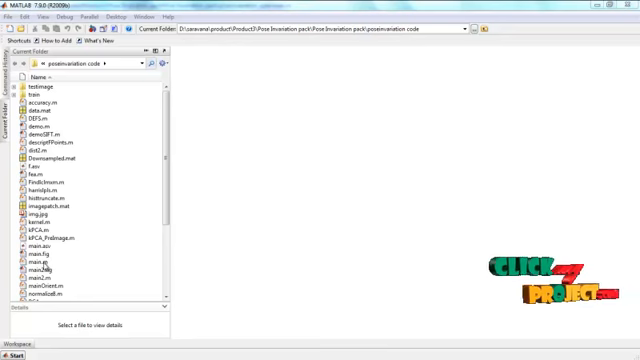
Select main.m in the Current Folder browser and run it from the context menu
{"action": "left_click", "coordinate": [38, 264]}
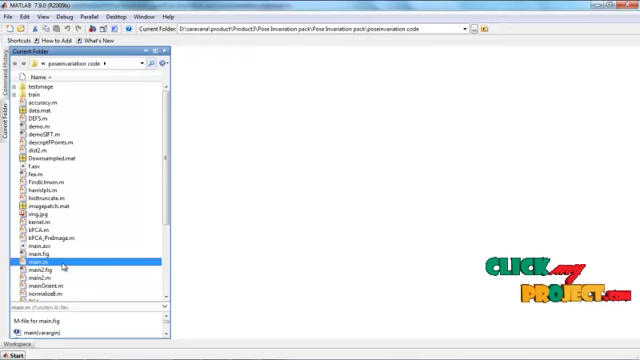
{"action": "right_click", "coordinate": [40, 264]}
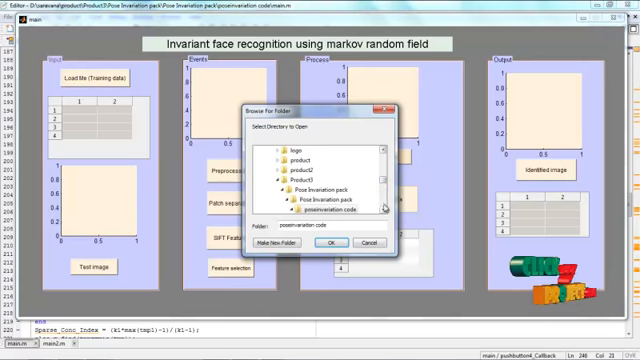
Confirm the poseinvariation code folder as the training data folder
{"action": "left_click", "coordinate": [285, 196]}
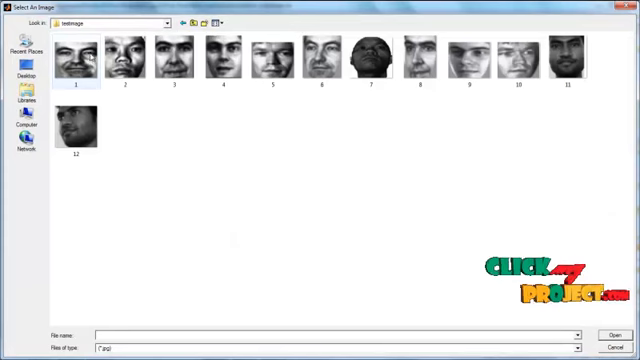
Pick image 1 from the testimage folder as the test face
{"action": "left_click", "coordinate": [77, 58]}
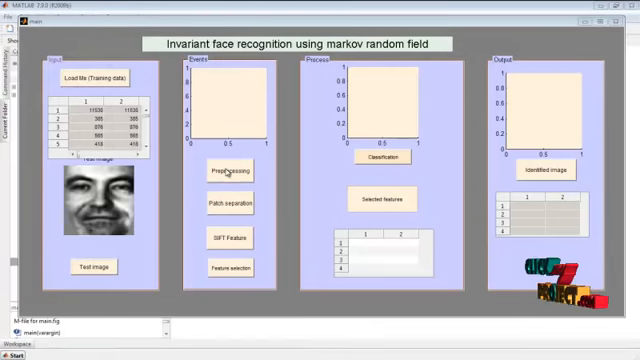
Run Preprocessing on the test face to show the processed image and patch grid
{"action": "left_click", "coordinate": [227, 171]}
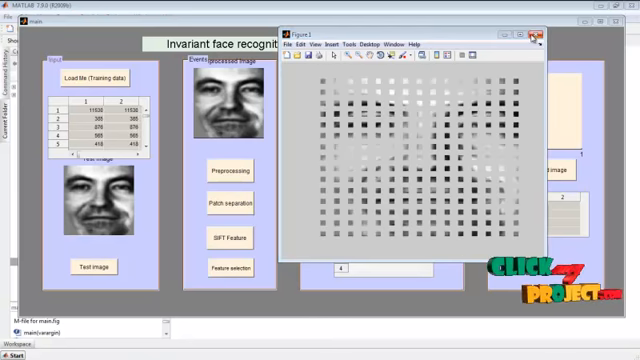
{"action": "left_click", "coordinate": [548, 31]}
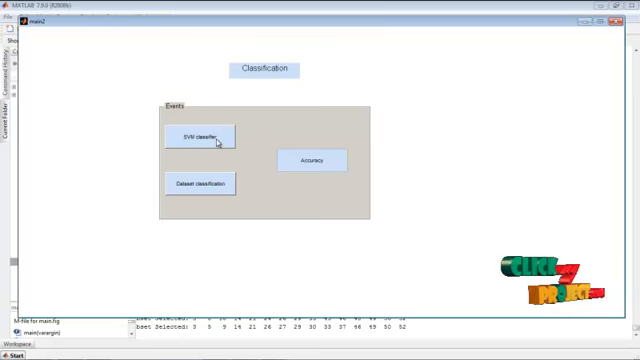
Run the SVM classifier to identify the matching face and show its result table
{"action": "left_click", "coordinate": [203, 138]}
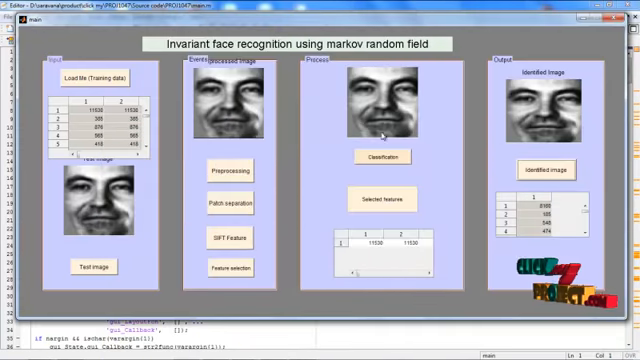
{"action": "mouse_move", "coordinate": [470, 135]}
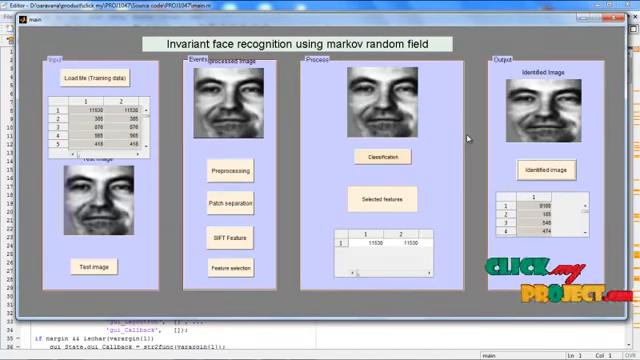